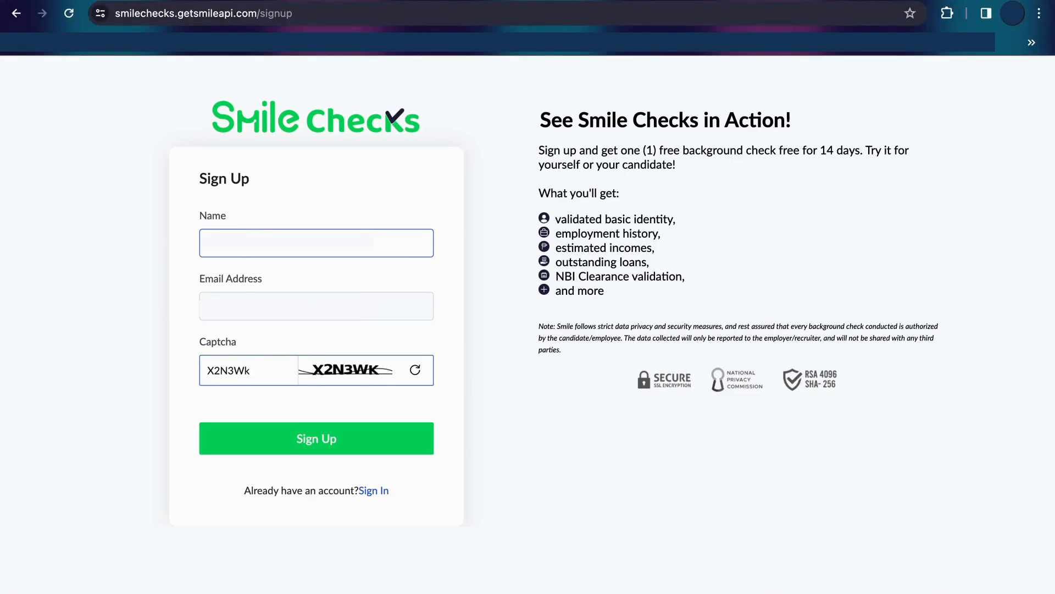
Step: Submit the Smile Checks sign-up, then follow the emailed invitation to password creation
click(316, 438)
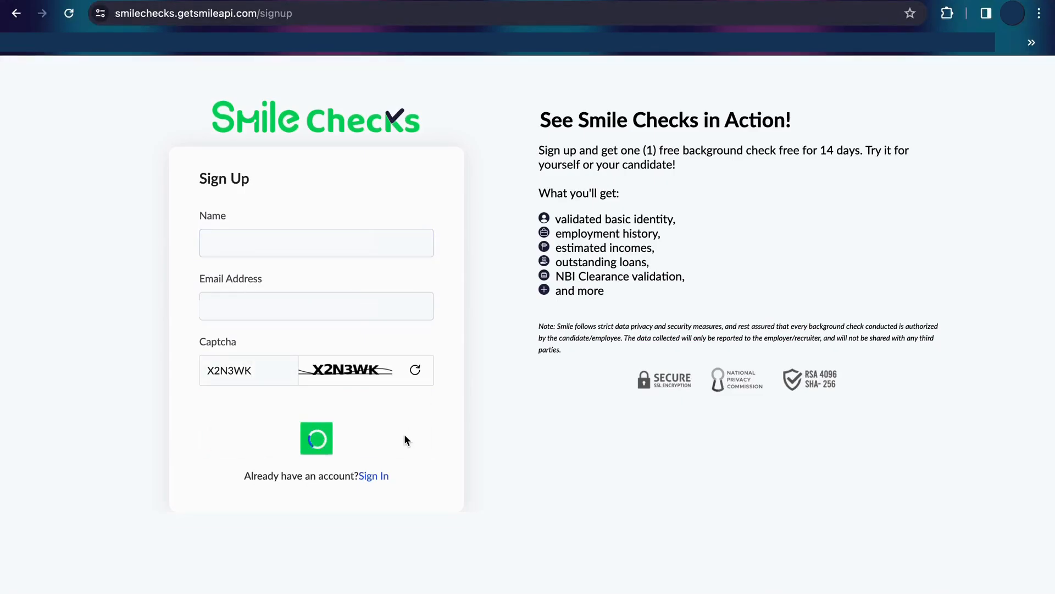
click(316, 439)
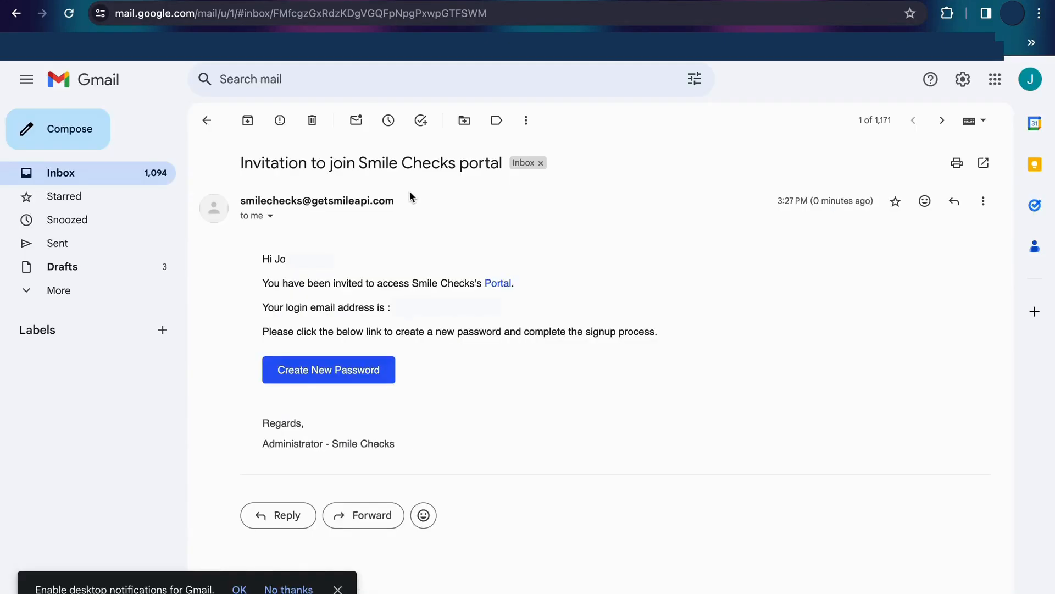
click(328, 370)
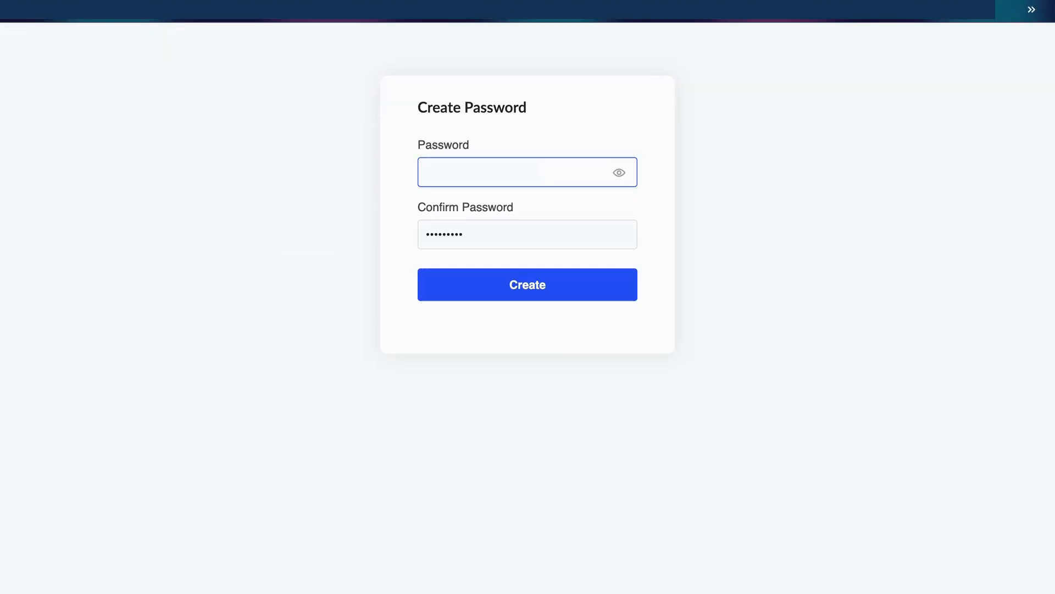
Step: Enter and confirm the new account password and create it
double_click(444, 234)
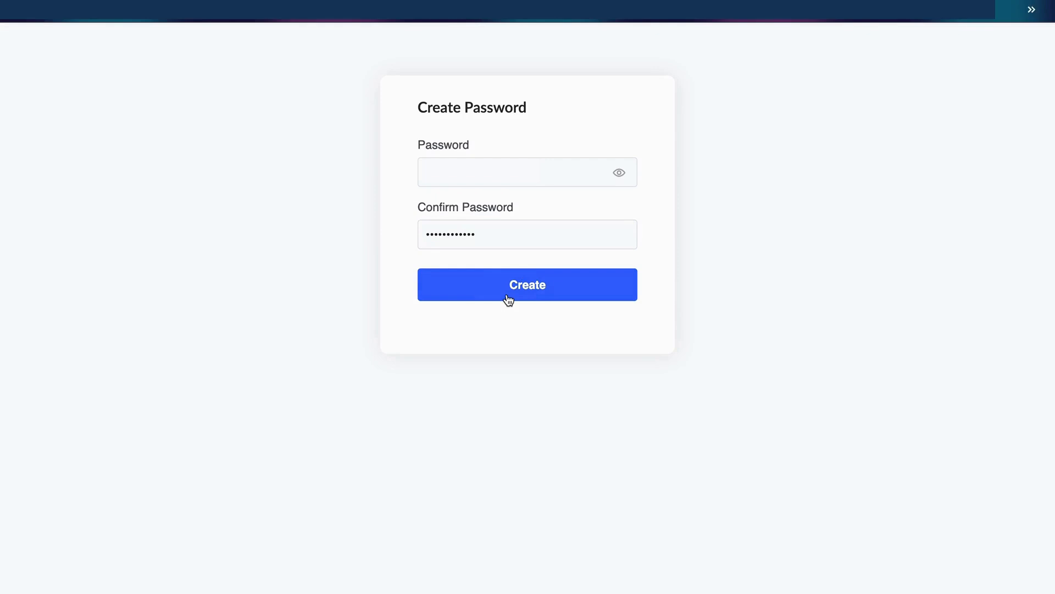
click(528, 285)
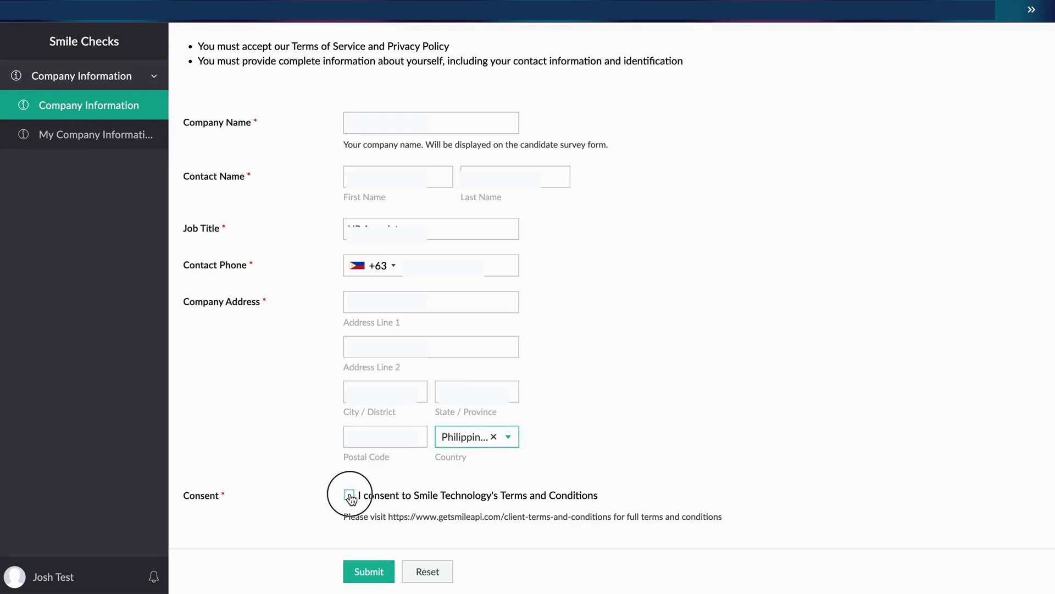
Step: Tick the terms consent checkbox and submit the Company Information form
click(349, 495)
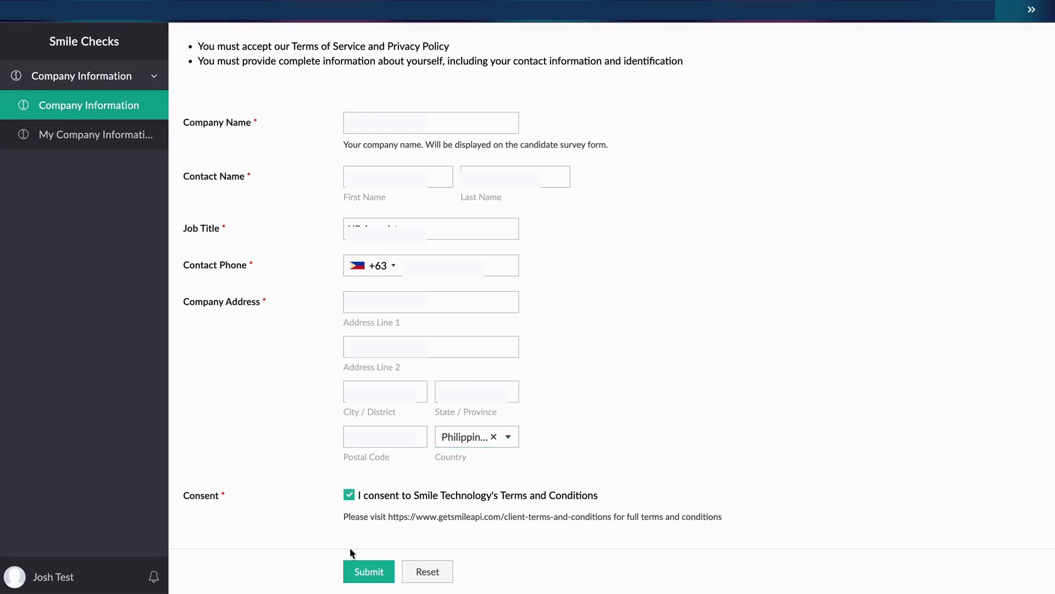
click(368, 571)
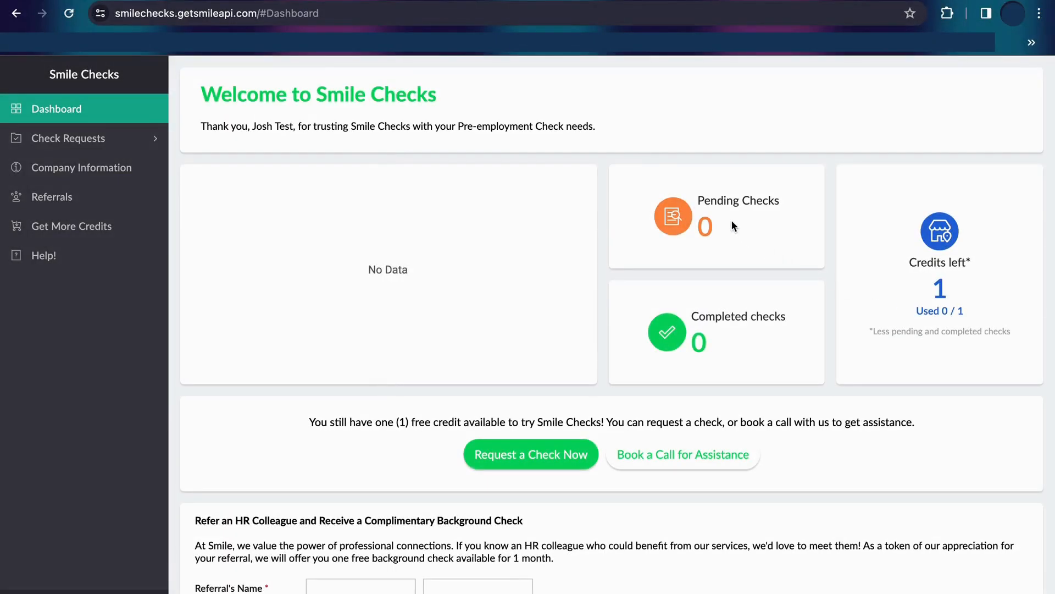
mouse_move(772, 367)
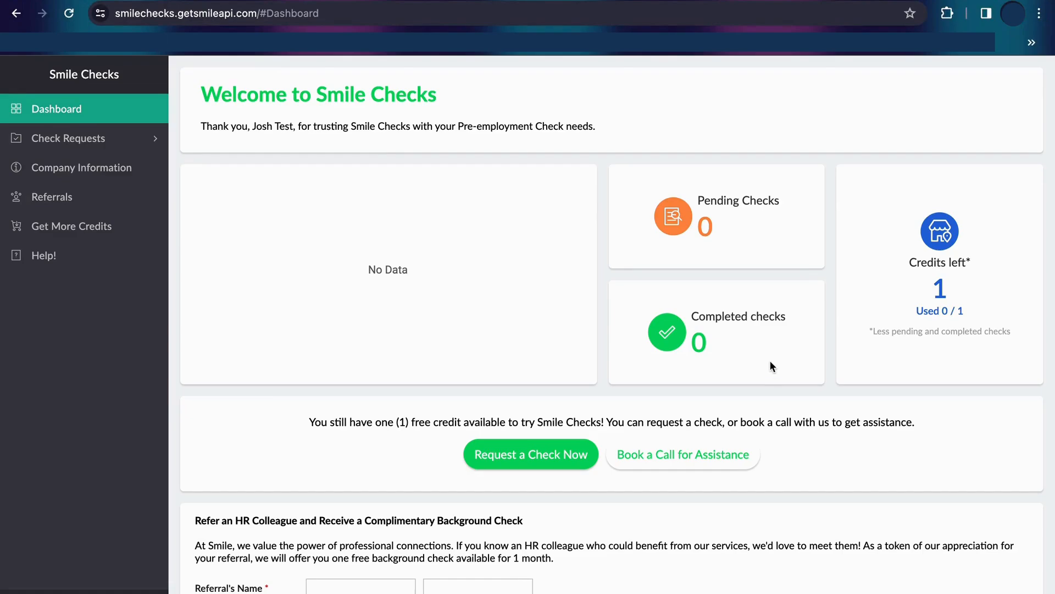
mouse_move(594, 481)
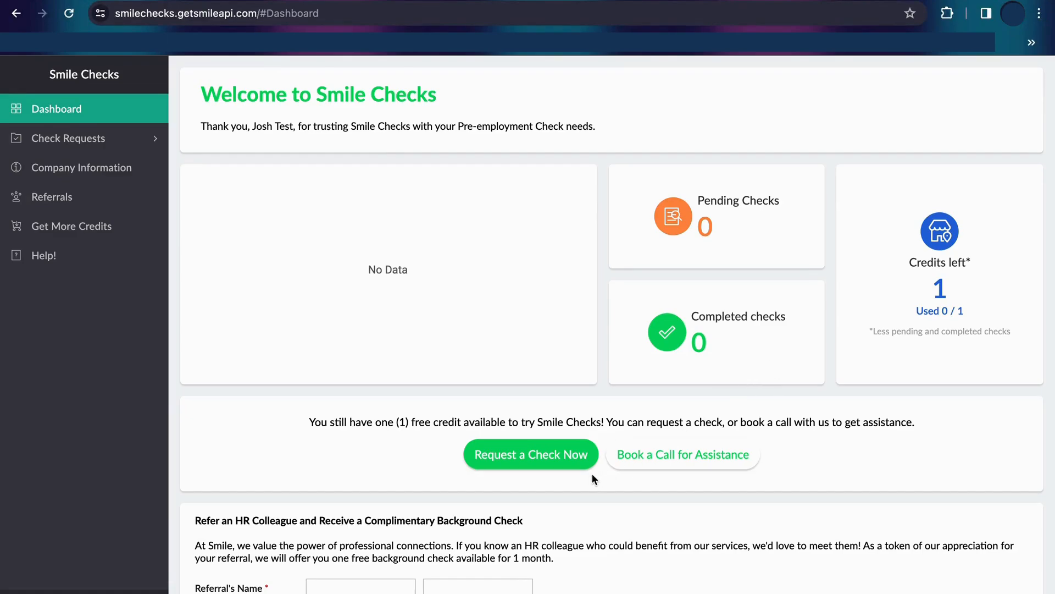
mouse_move(123, 233)
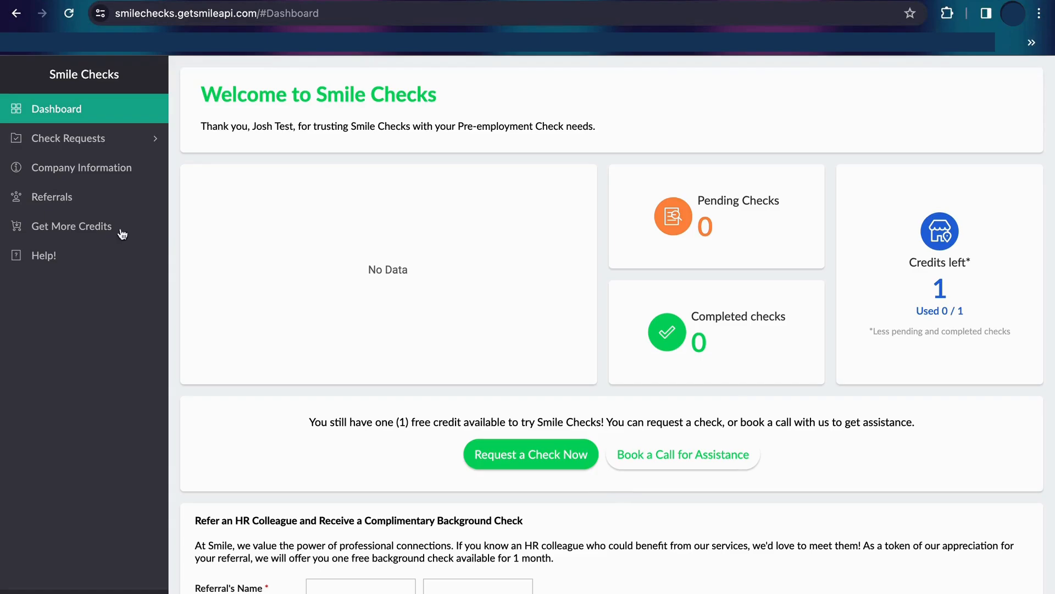
Step: Request a candidate check with last name and NBI Clearance Document Check add-on
click(531, 454)
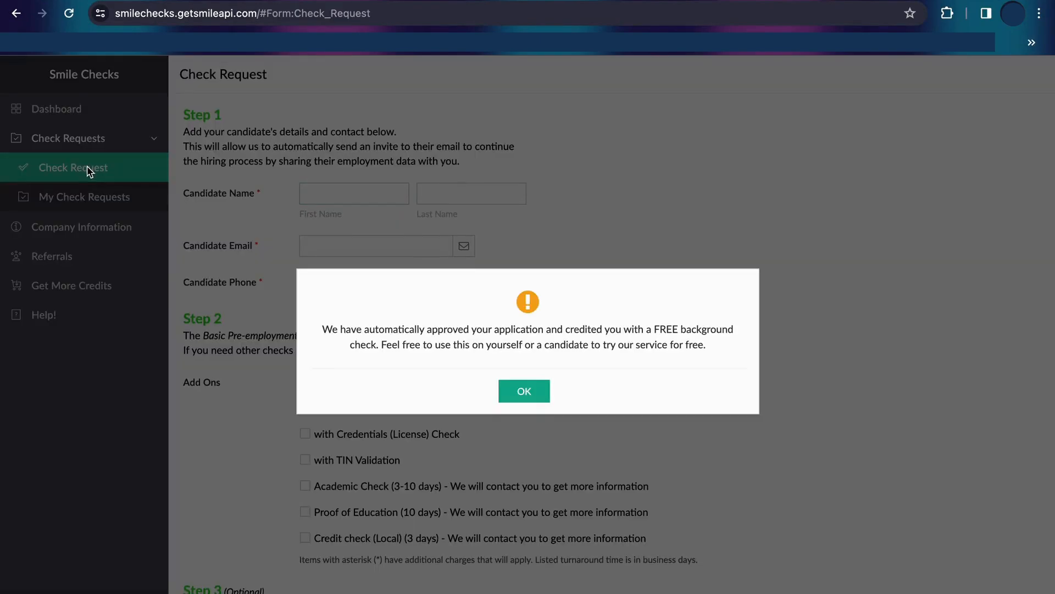
click(524, 390)
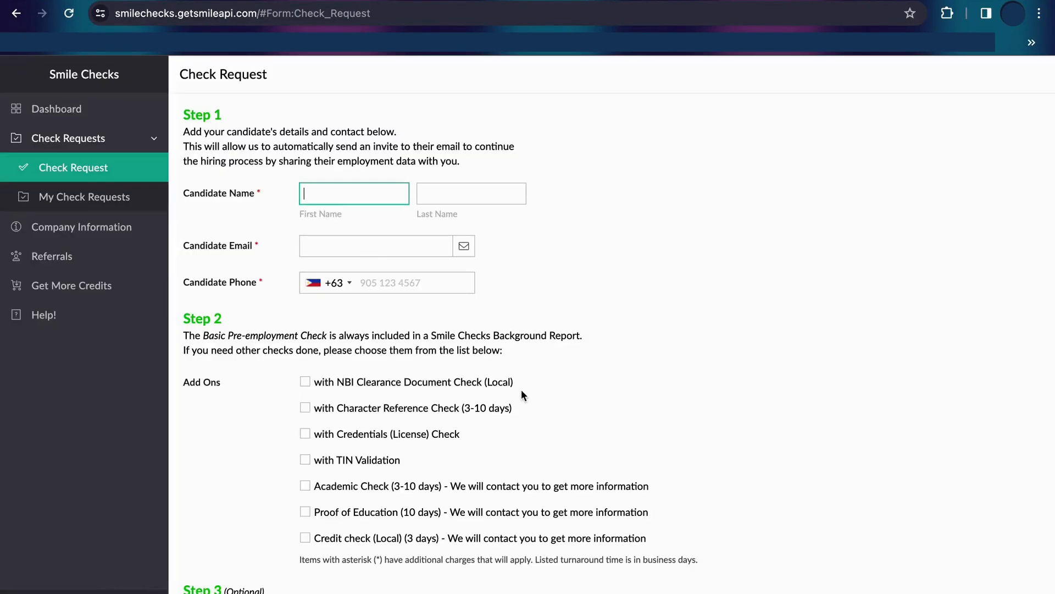
mouse_move(129, 173)
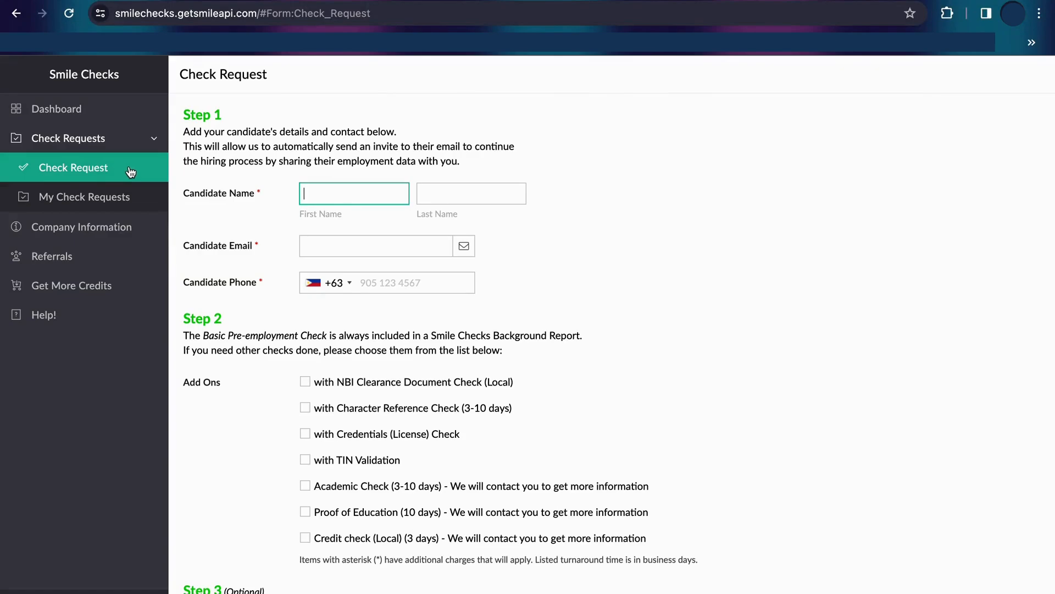
scroll(down, 3)
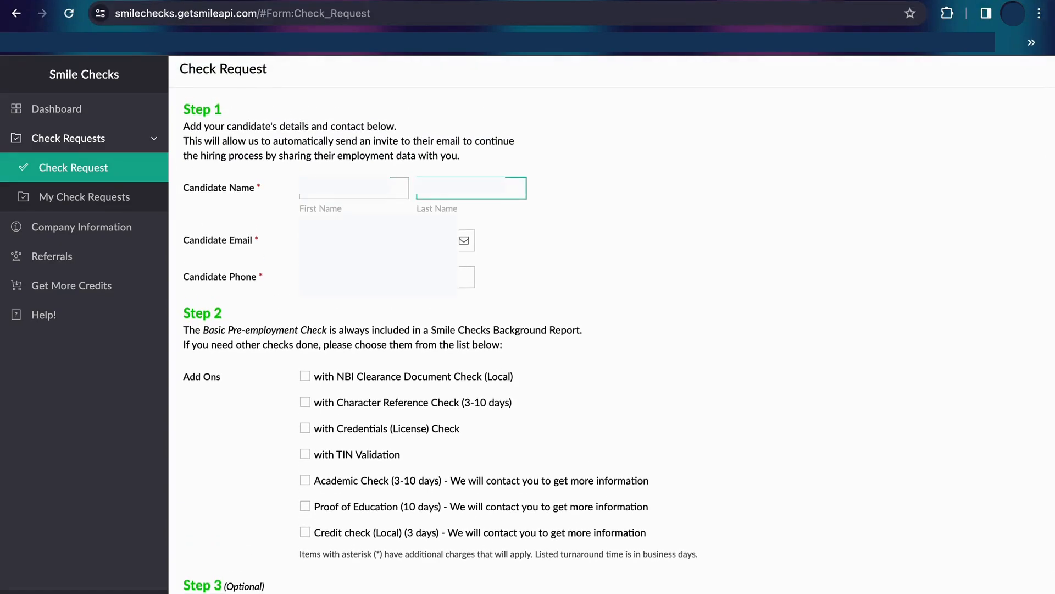
click(464, 239)
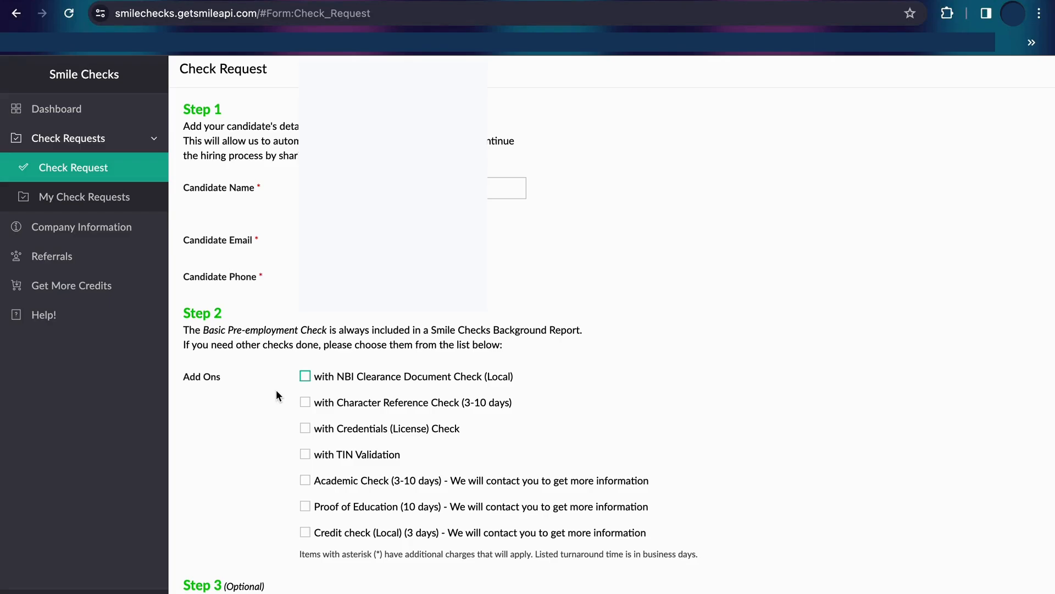
scroll(down, 3)
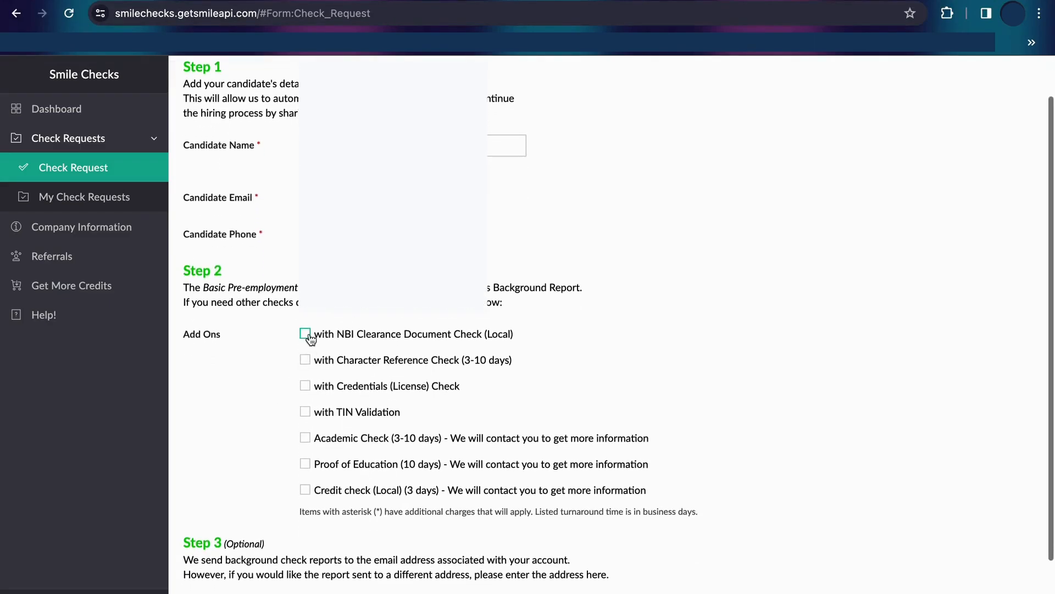
scroll(down, 3)
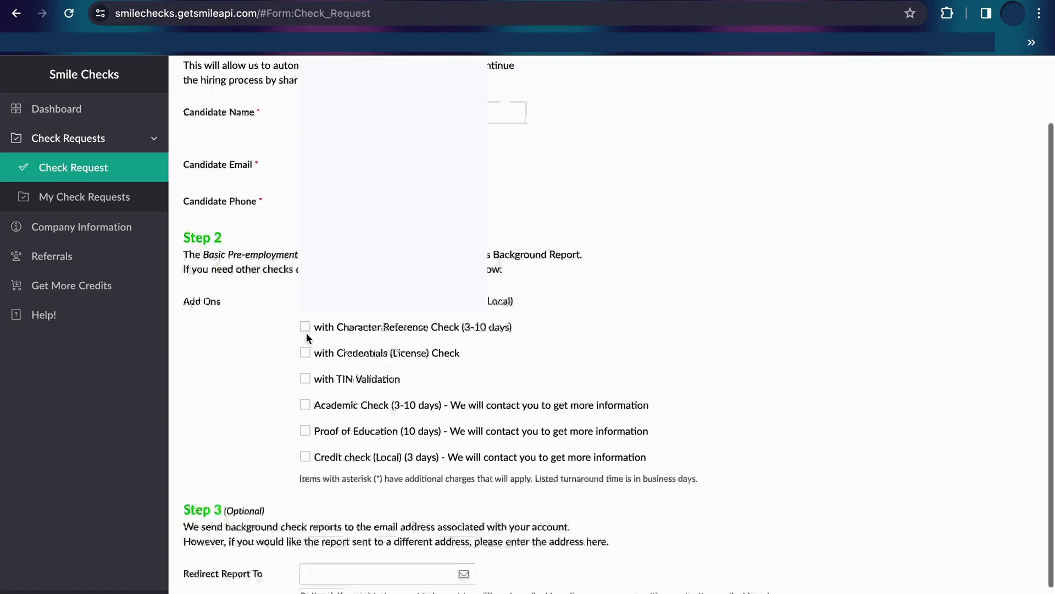
scroll(down, 3)
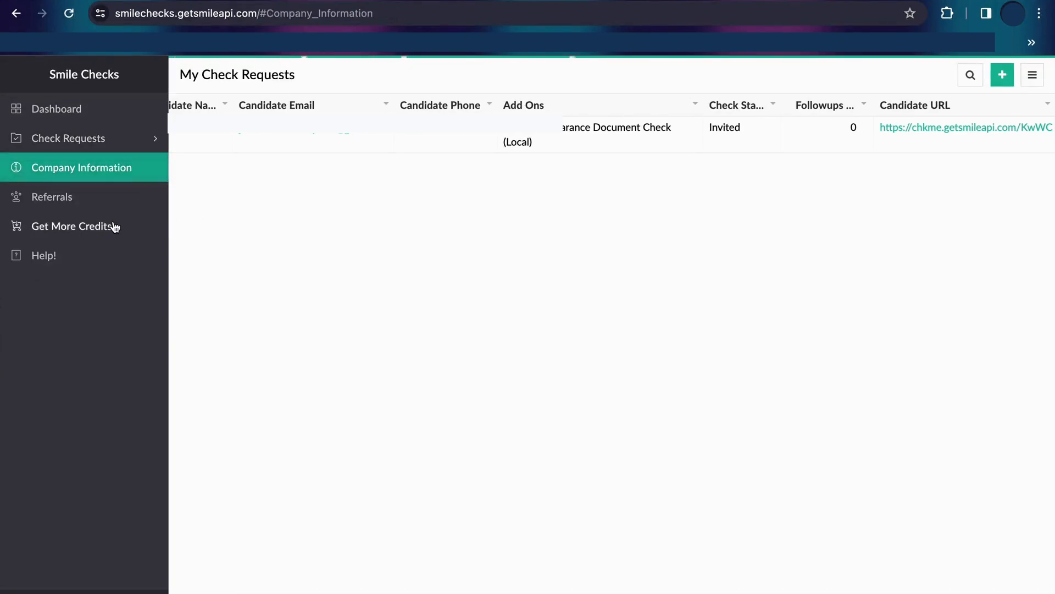
Step: Edit Company Information and start selecting a Company Logo image
click(81, 167)
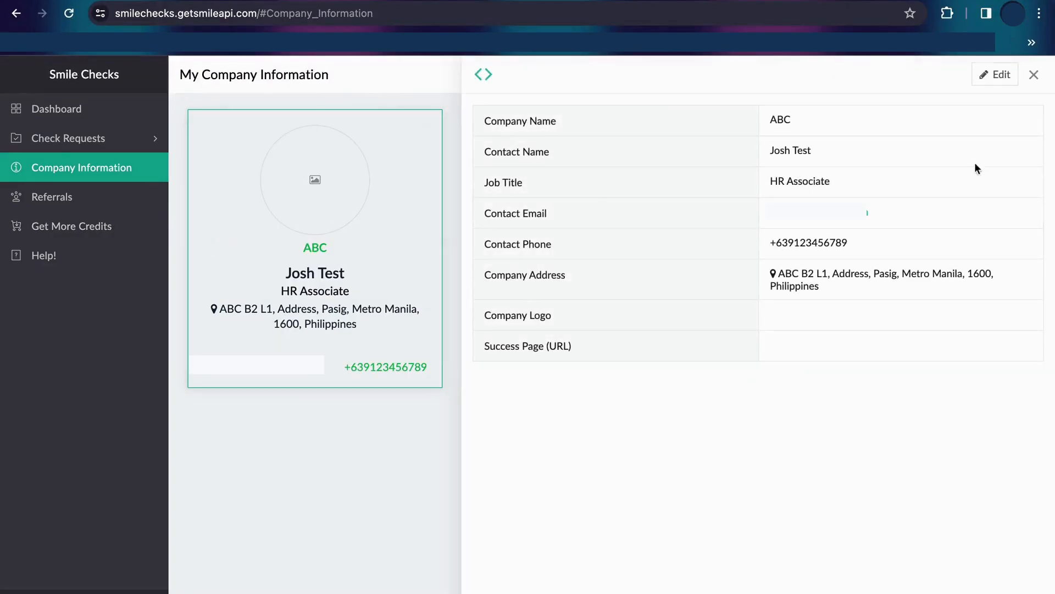
click(994, 75)
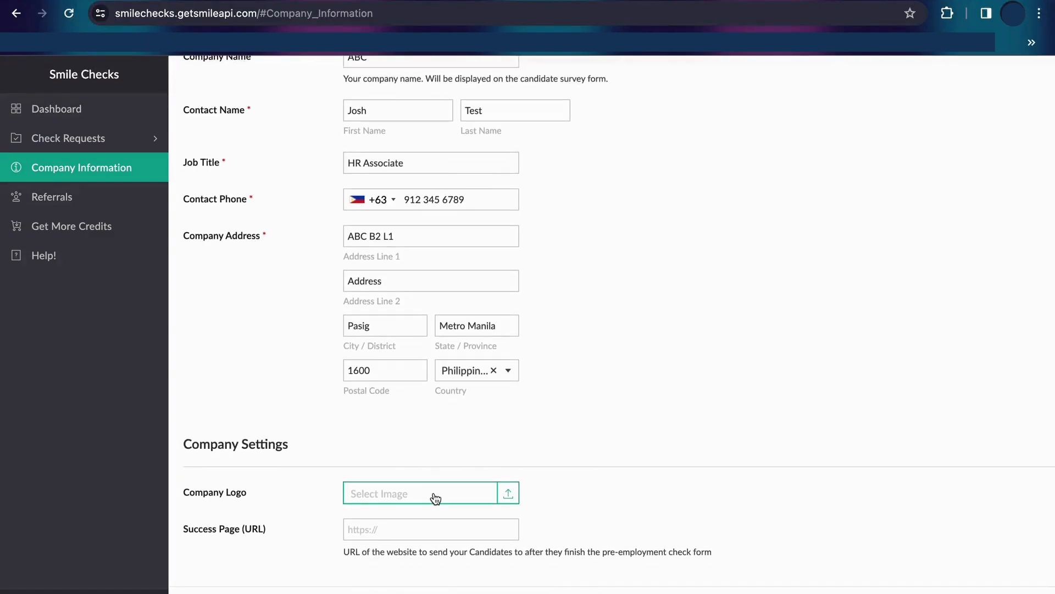
click(430, 529)
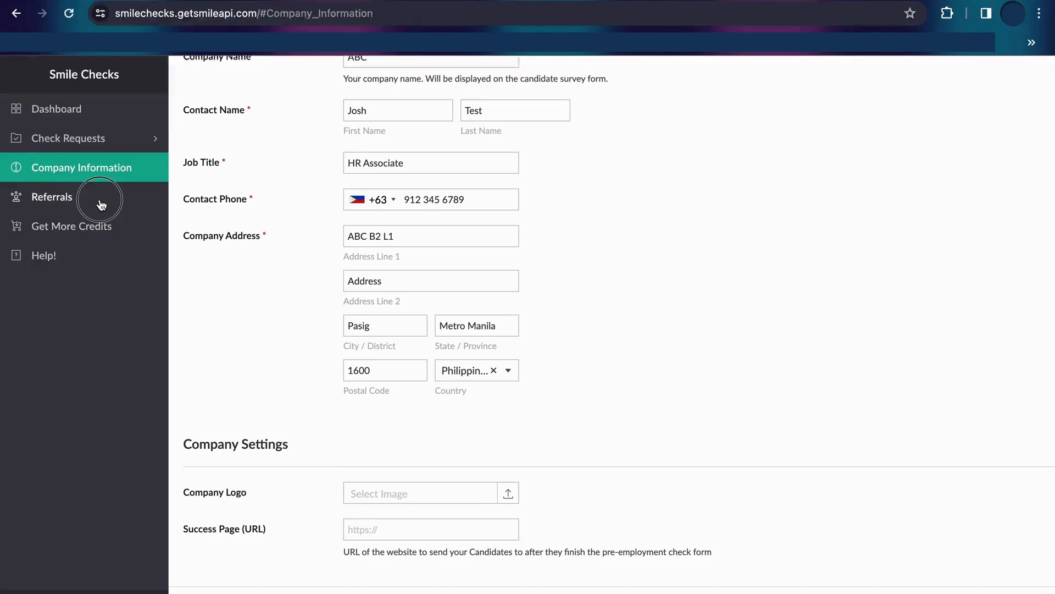
Step: Browse the Referrals form and the Get More Credits purchase summary
click(52, 197)
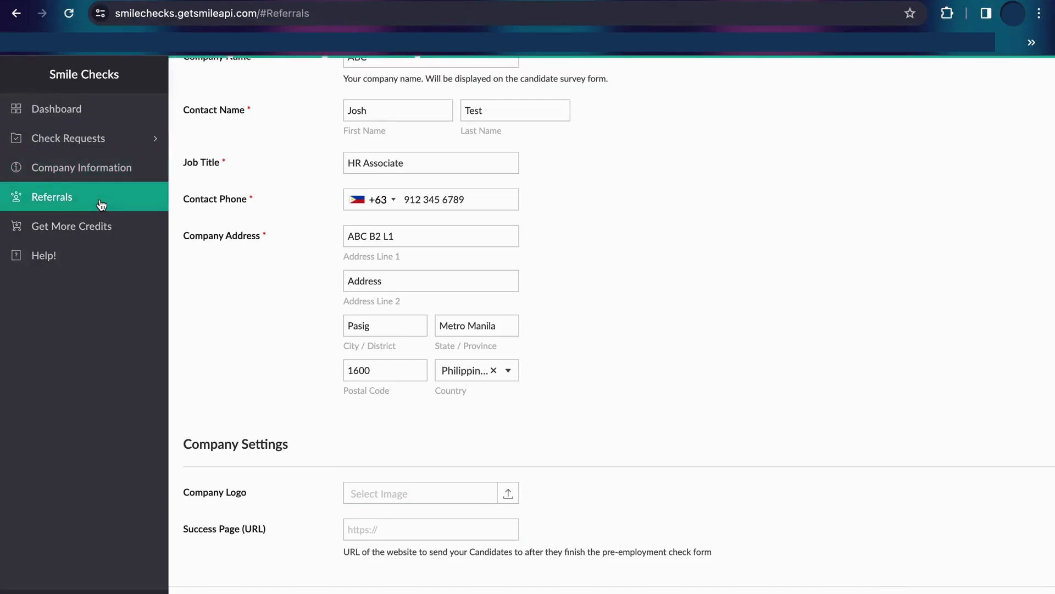
click(52, 197)
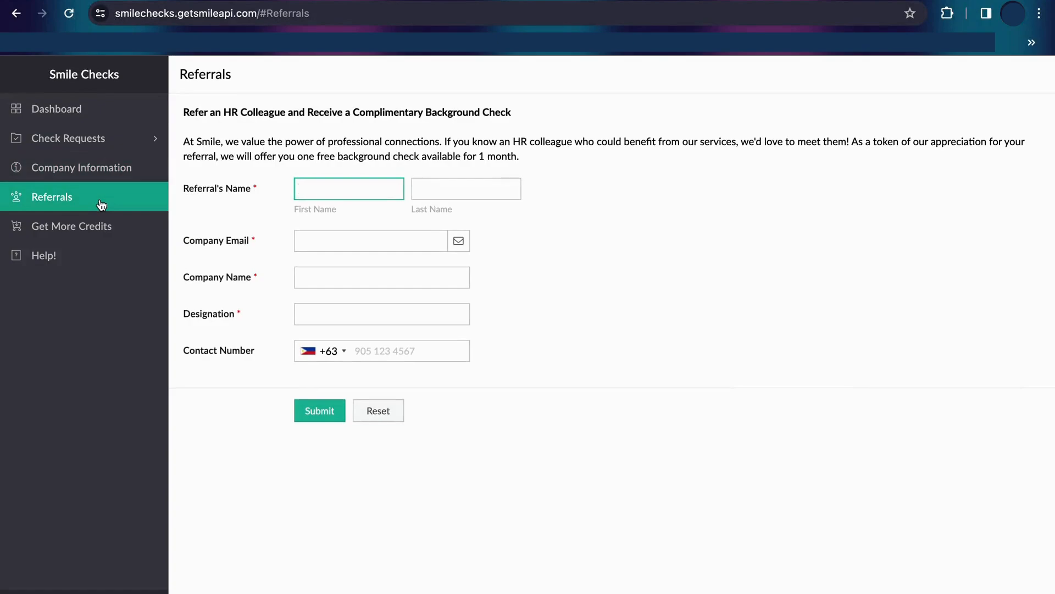
click(72, 226)
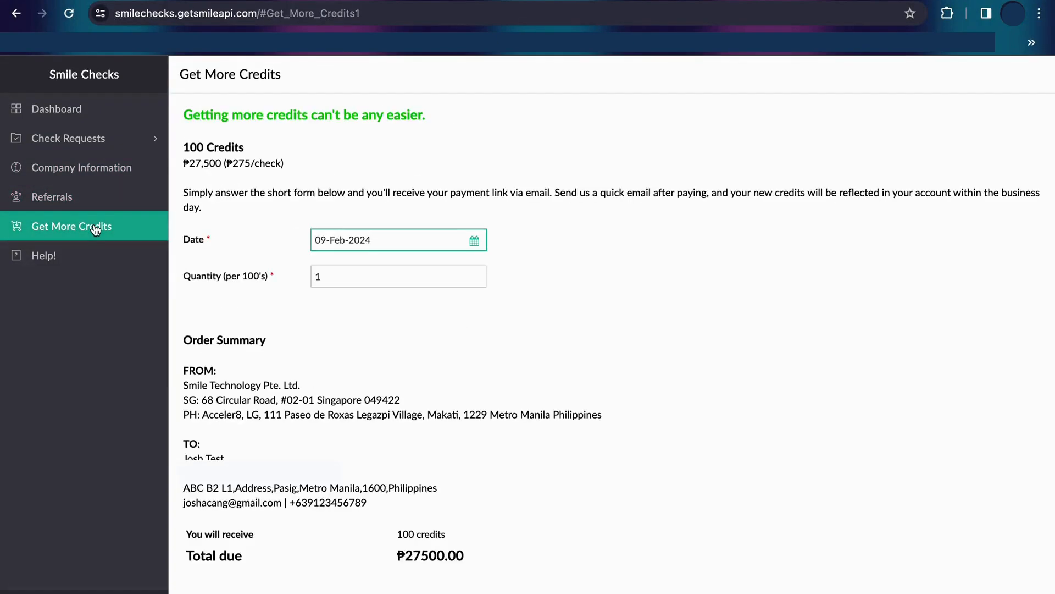
scroll(down, 3)
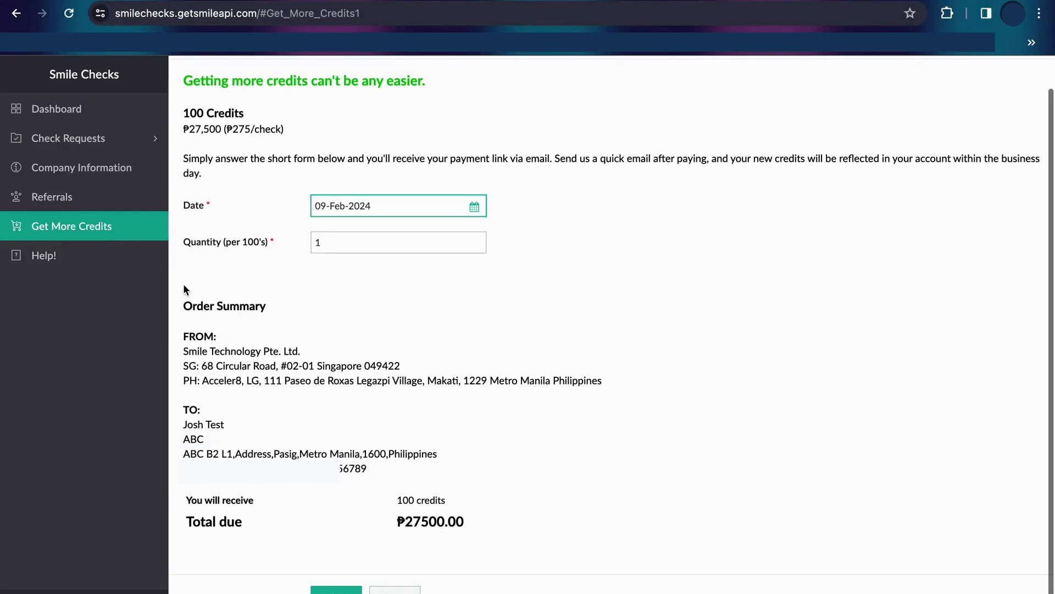
click(43, 256)
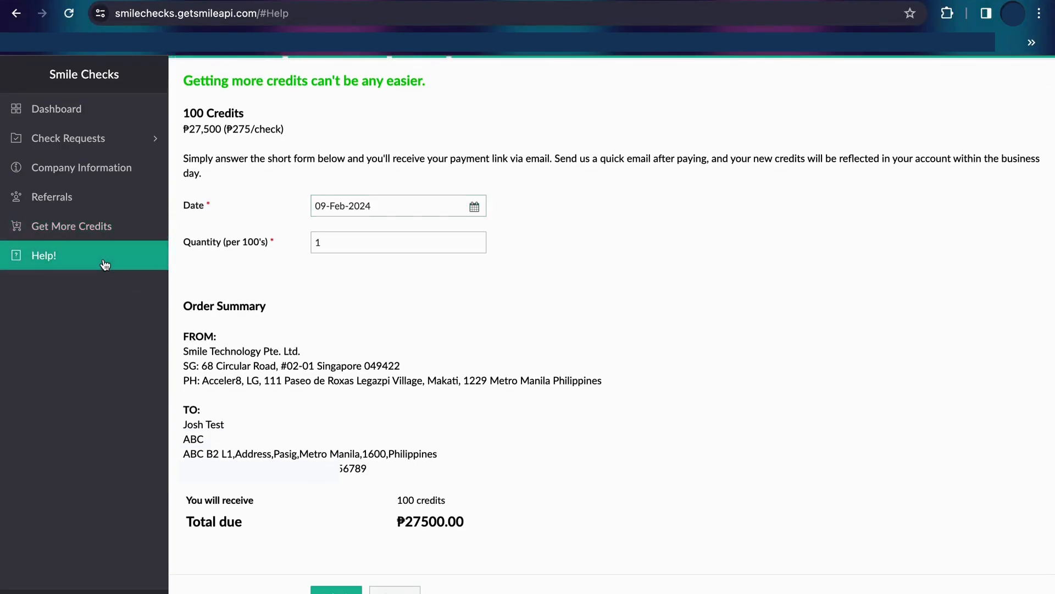
Step: Advance the Help walkthrough to the optional add-on step of requesting a check
click(43, 256)
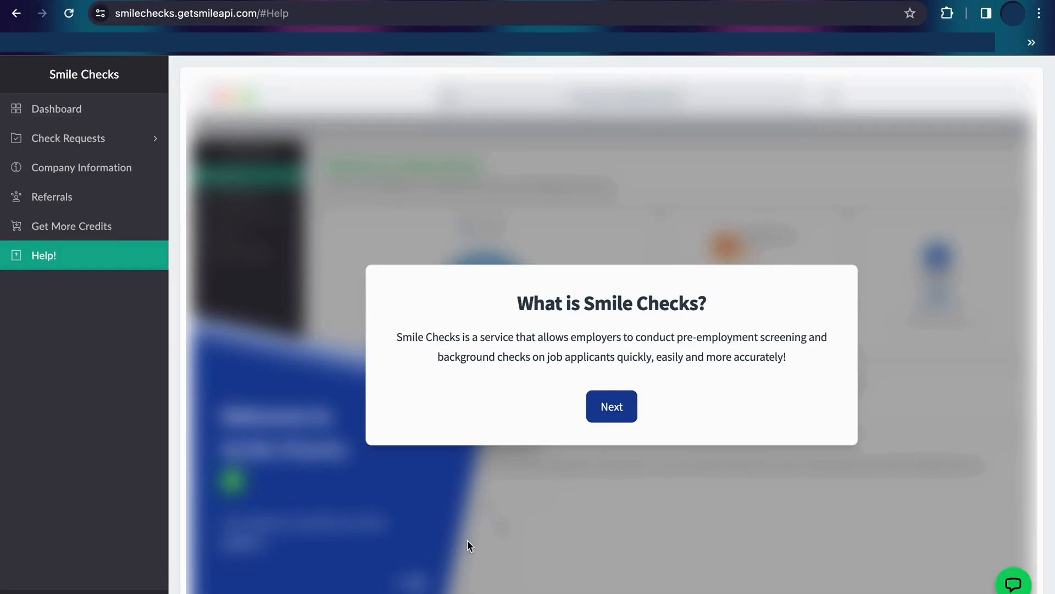
click(611, 406)
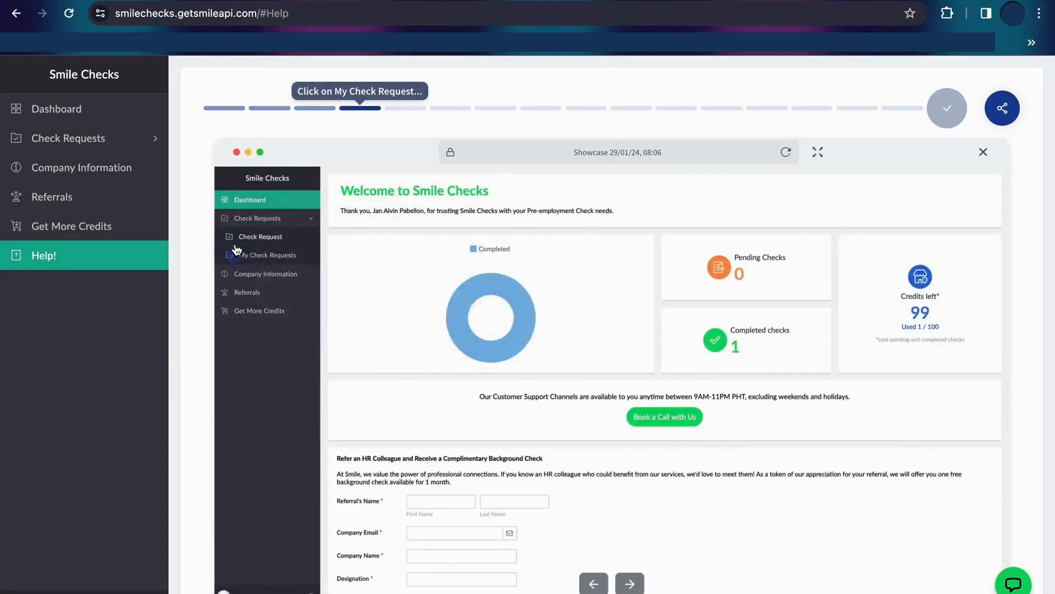
click(260, 236)
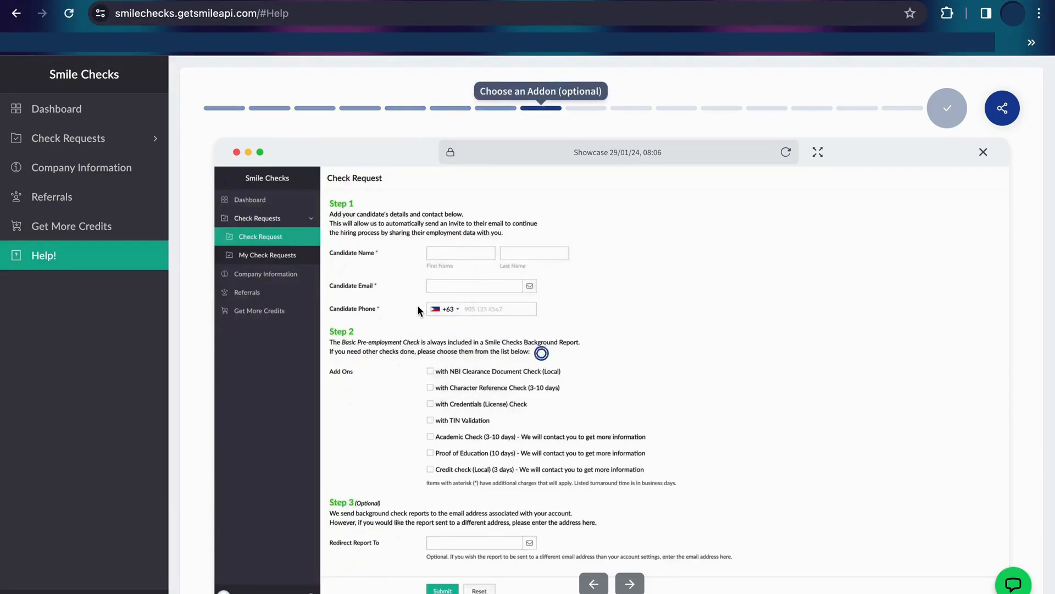